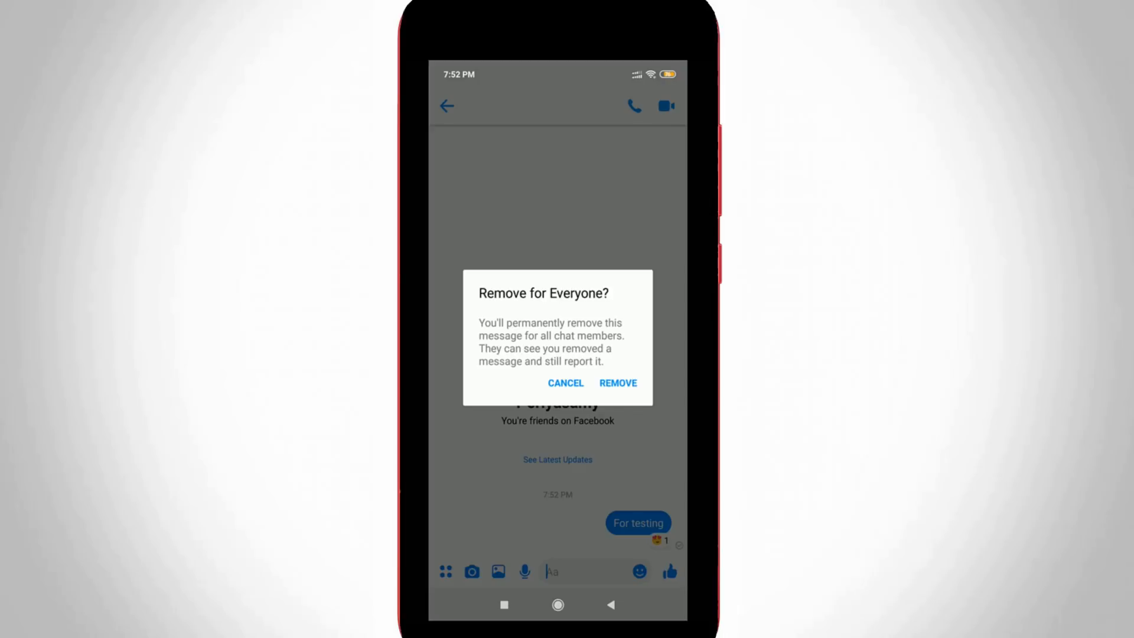
# Confirm removing the 'For testing' message for everyone in the Messenger chat.
pyautogui.click(616, 383)
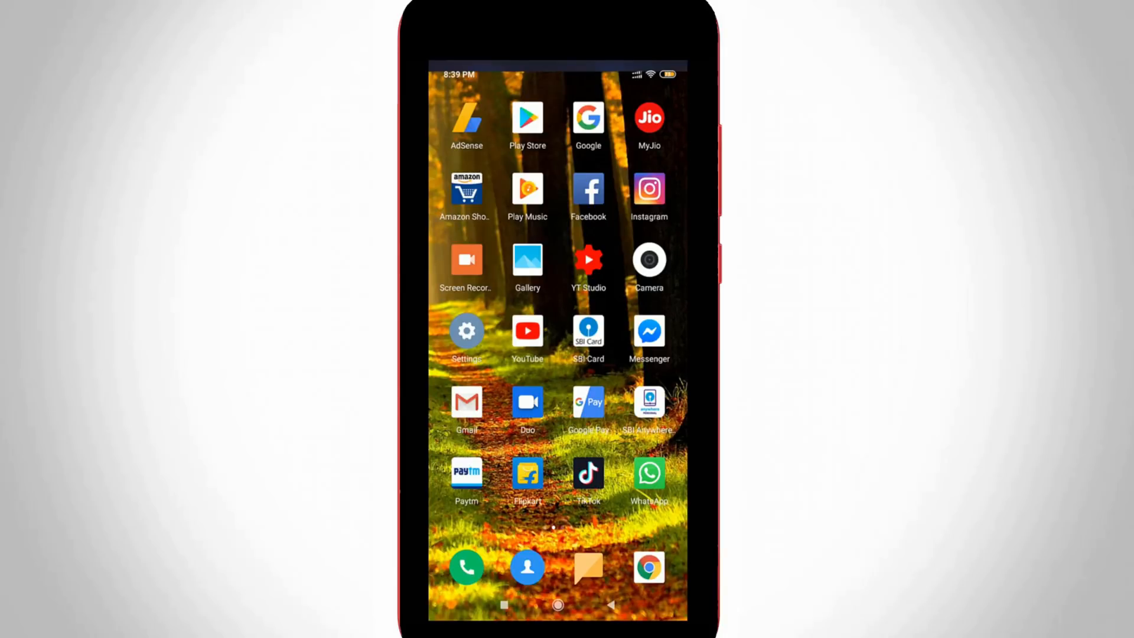
# Launch Messenger and open the chat with Sabari containing the sent 'Hi' message.
pyautogui.click(648, 331)
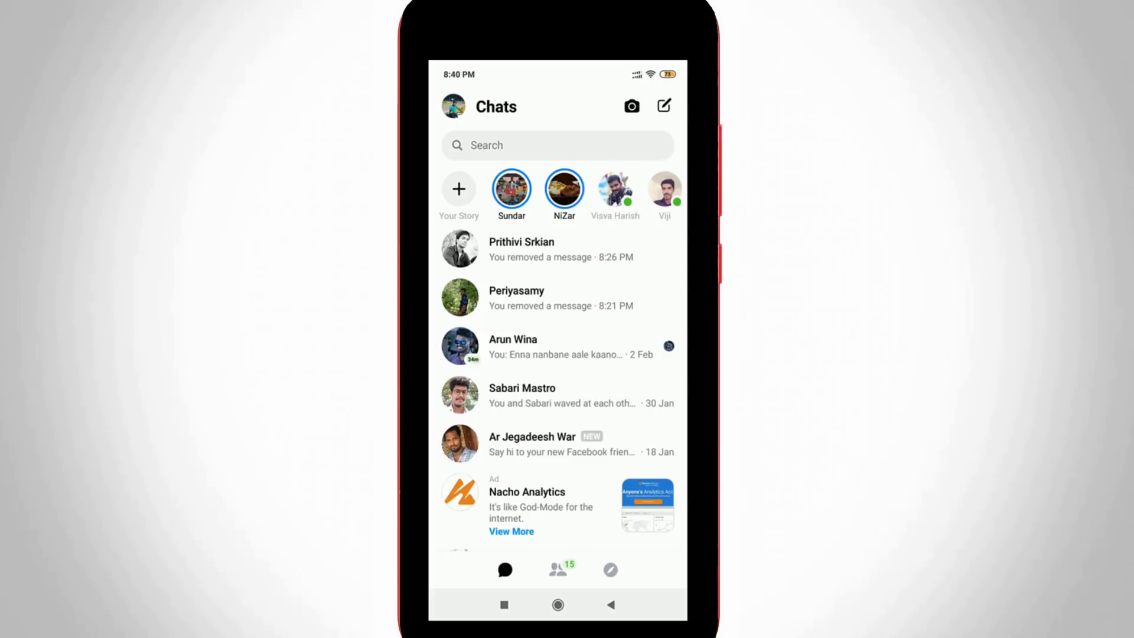
pyautogui.click(521, 395)
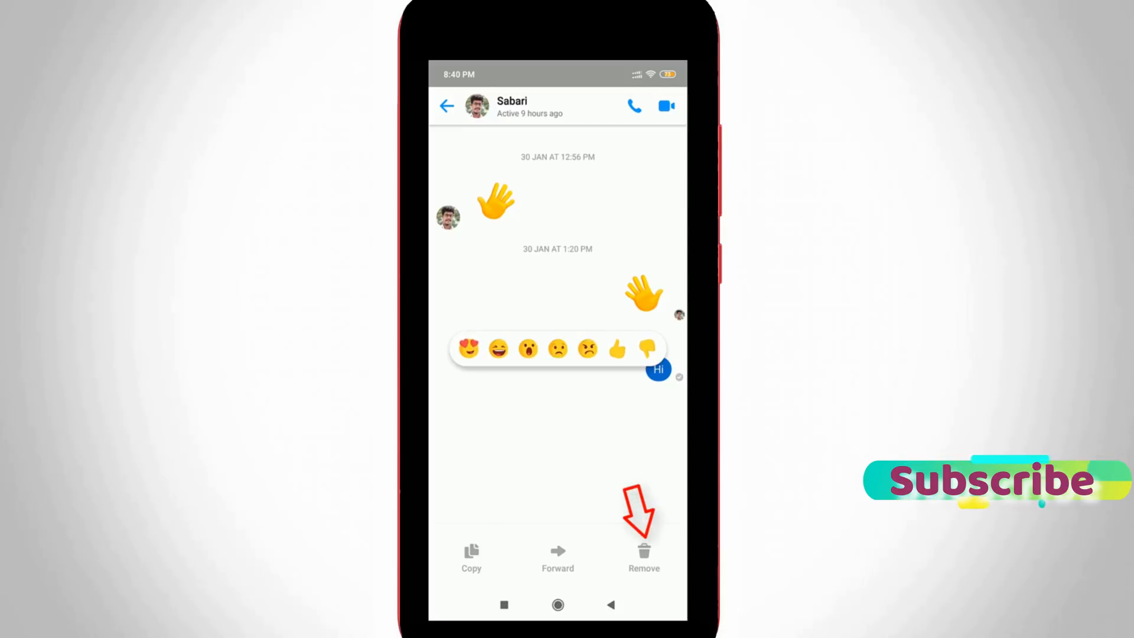
# Remove the sent 'Hi' message for everyone in Sabari's chat.
pyautogui.click(643, 552)
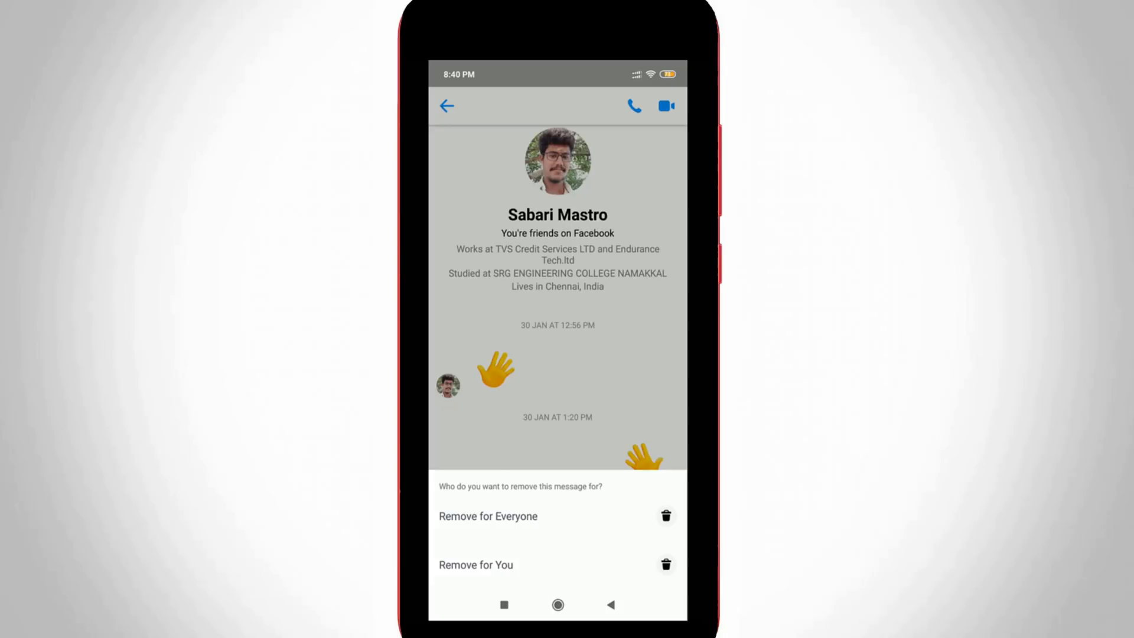
pyautogui.click(488, 516)
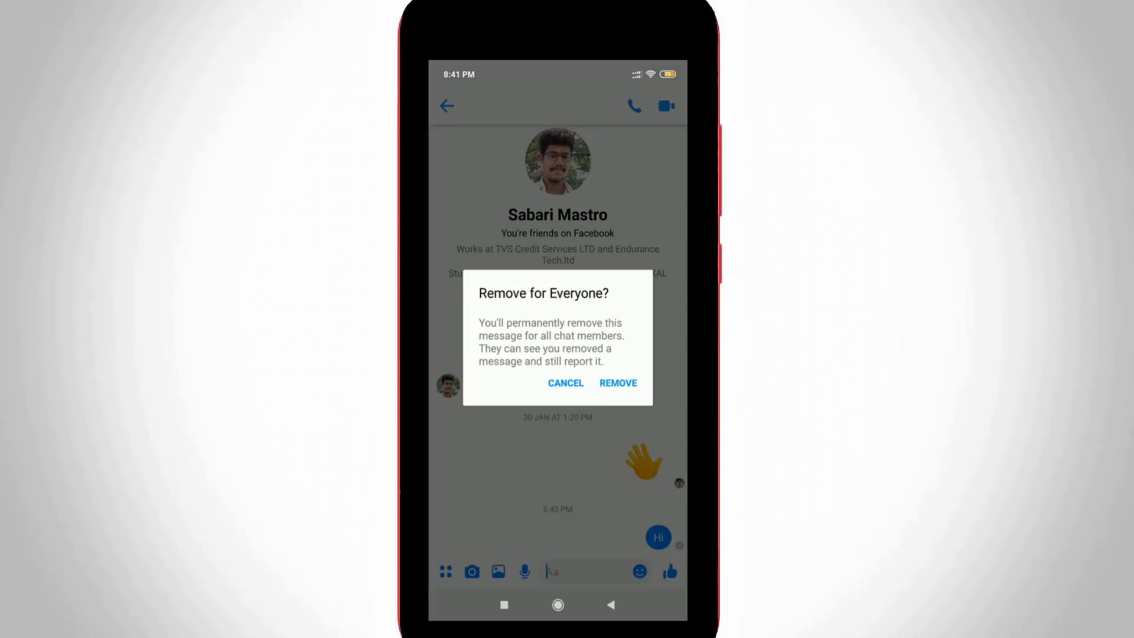
pyautogui.click(618, 383)
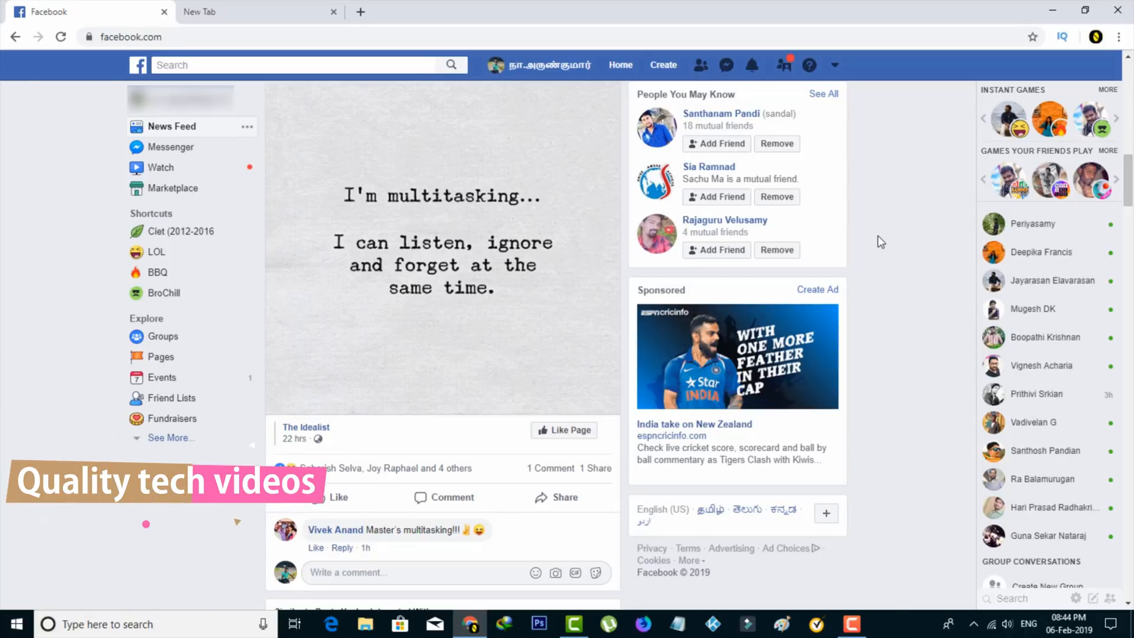
pyautogui.moveTo(764, 96)
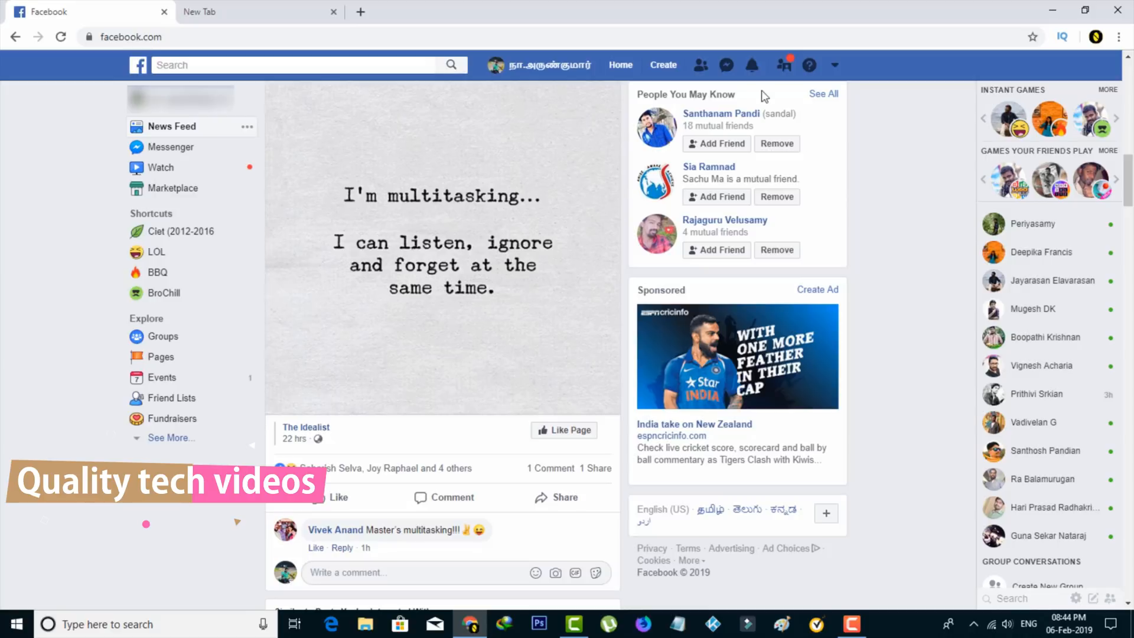
pyautogui.click(727, 65)
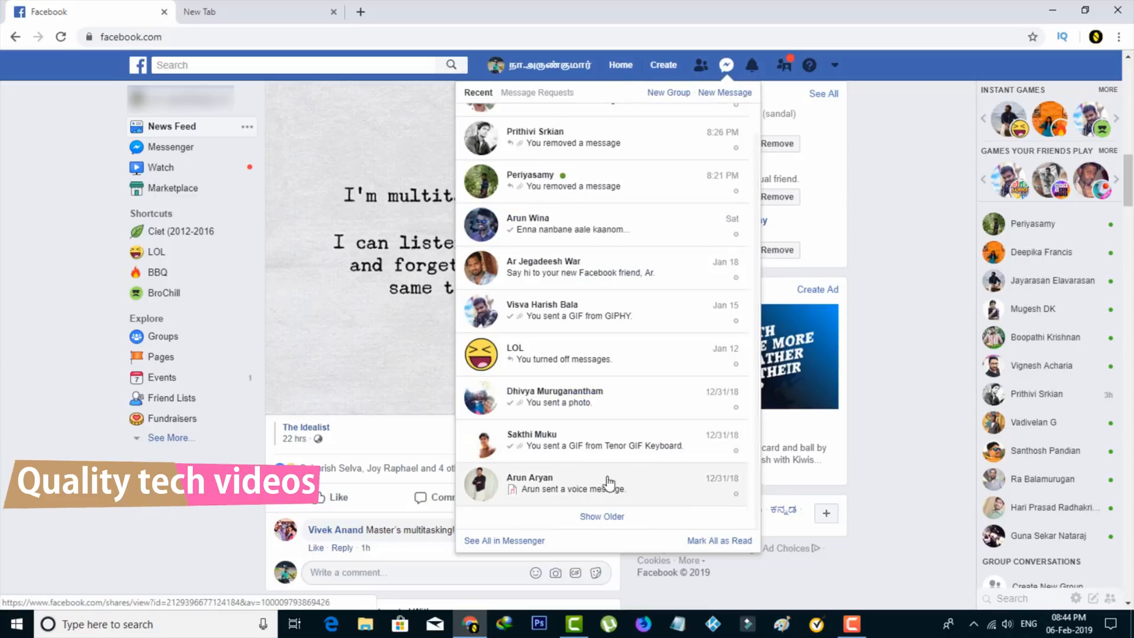
pyautogui.click(567, 483)
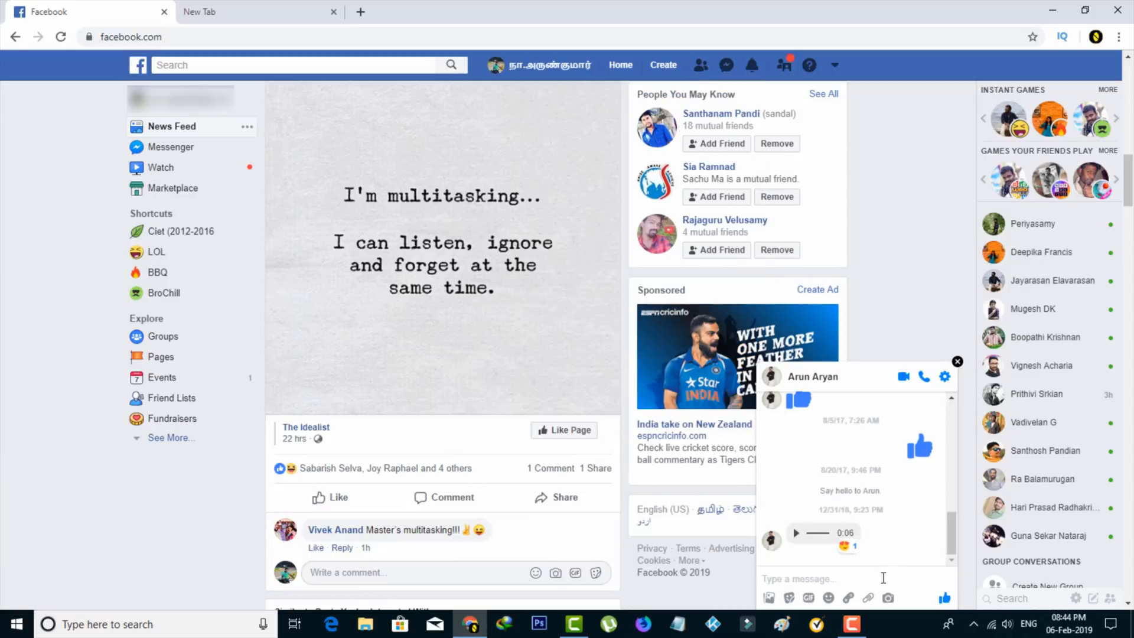
pyautogui.write('hi')
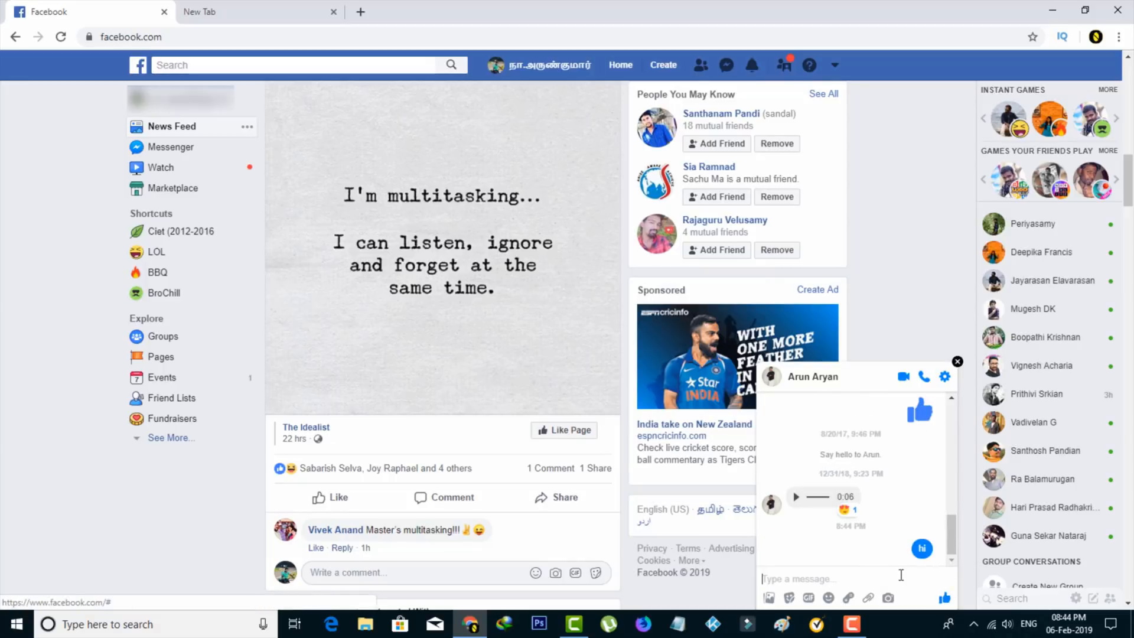
pyautogui.moveTo(931, 570)
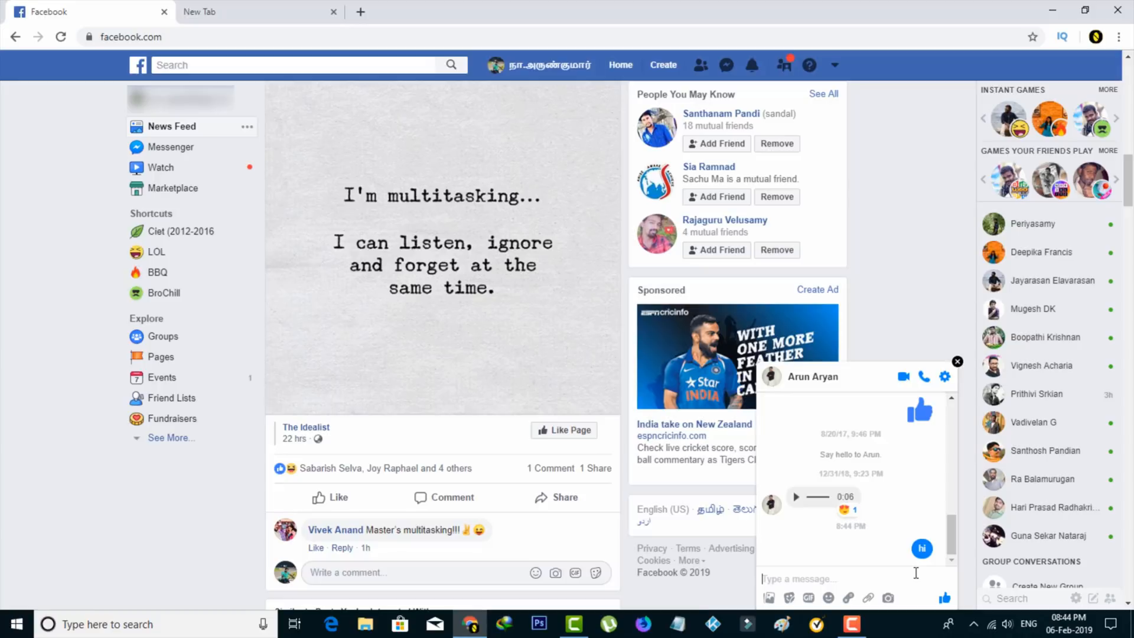
pyautogui.moveTo(909, 570)
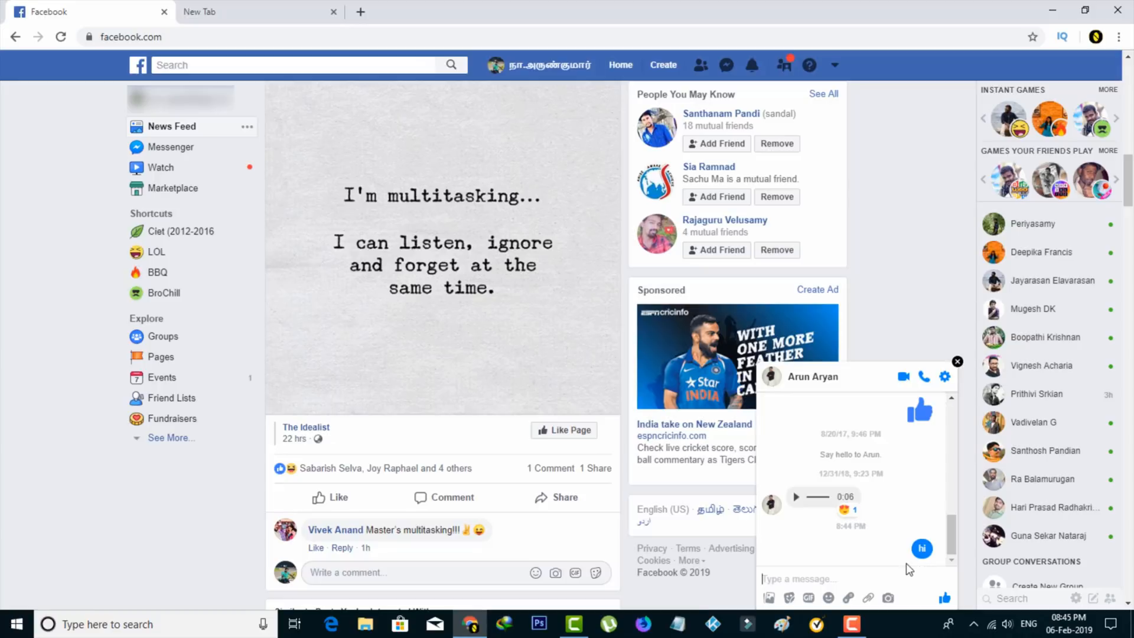
pyautogui.moveTo(883, 555)
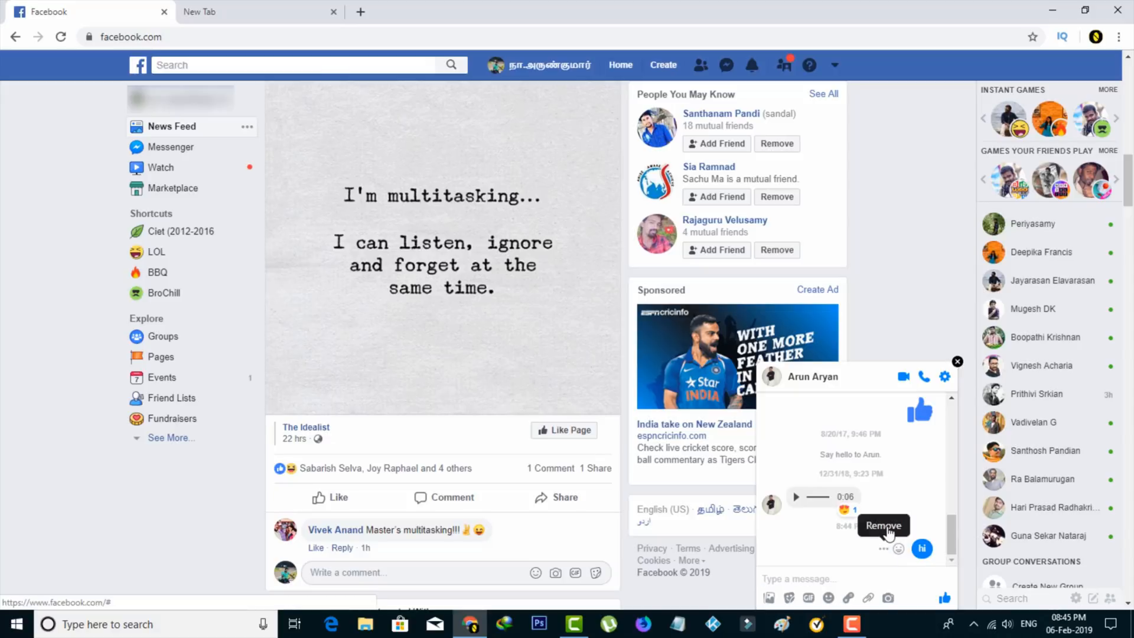
pyautogui.click(884, 525)
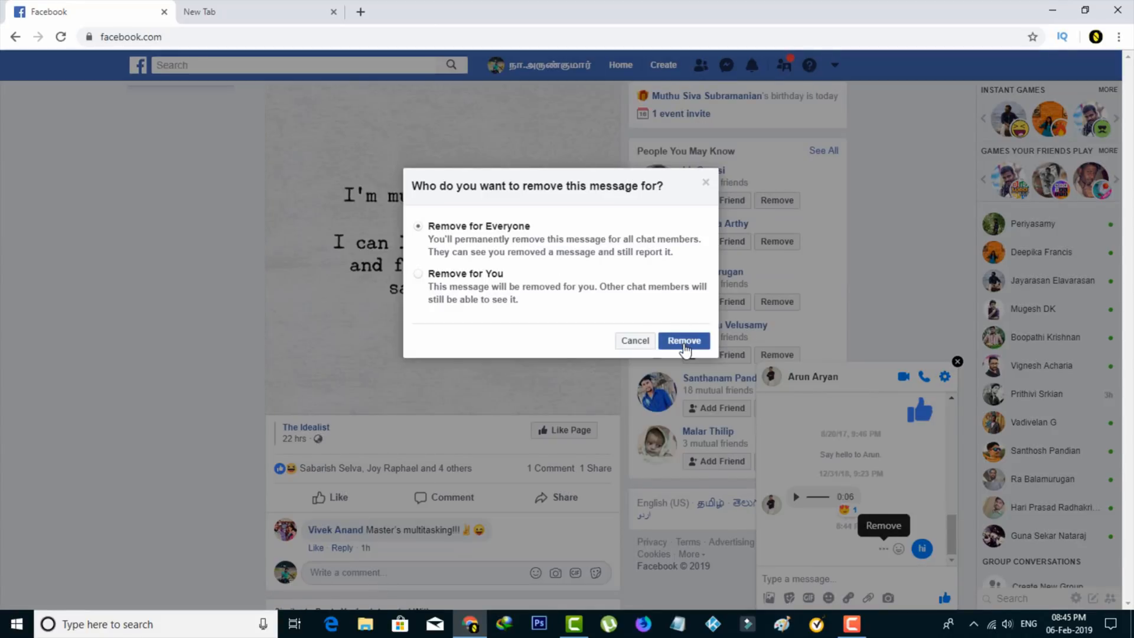
pyautogui.click(682, 340)
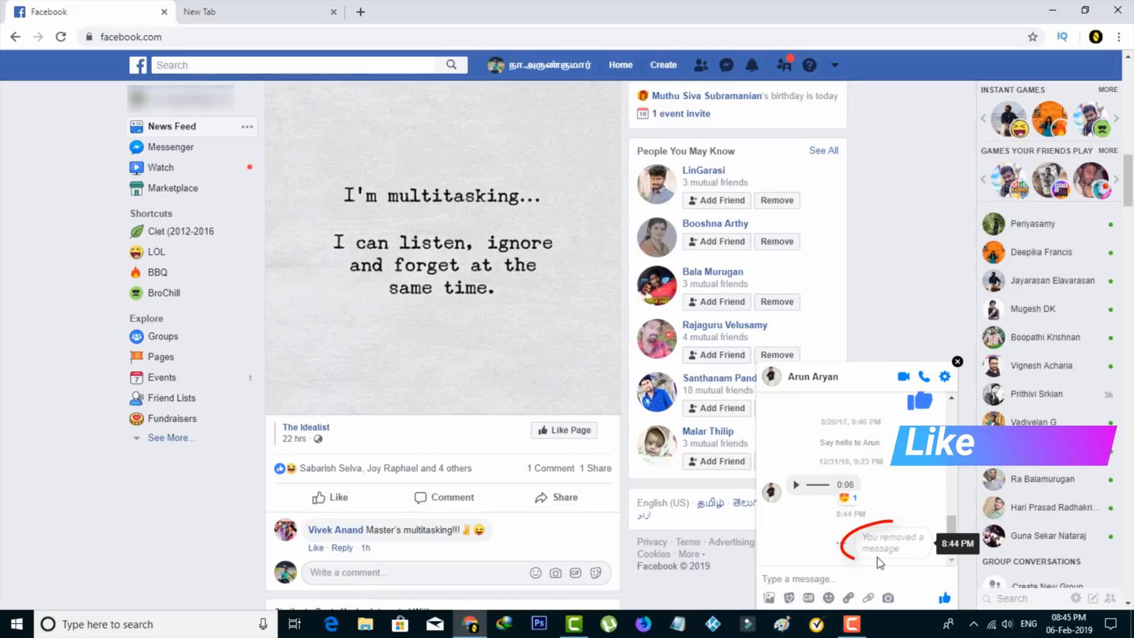